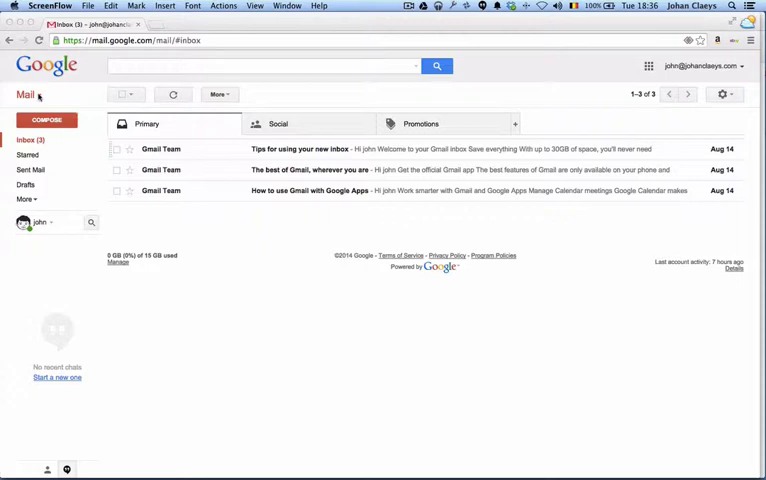
Switch from the Mail view to the Contacts manager.
{"action": "left_click", "coordinate": [28, 94]}
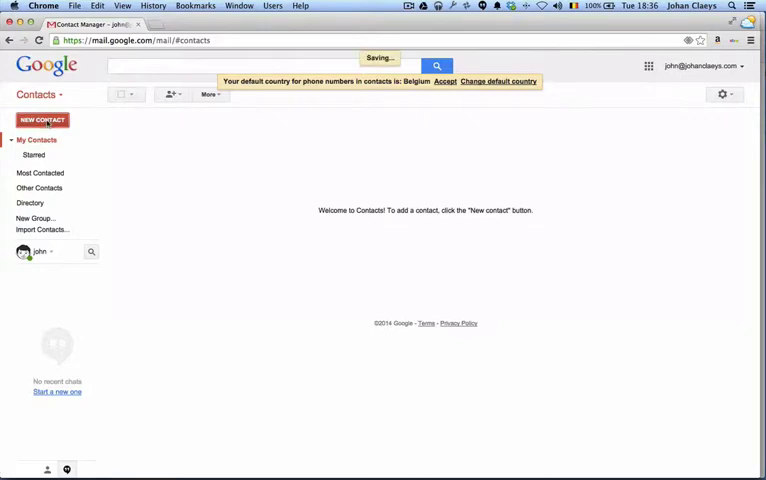
{"action": "left_click", "coordinate": [42, 120]}
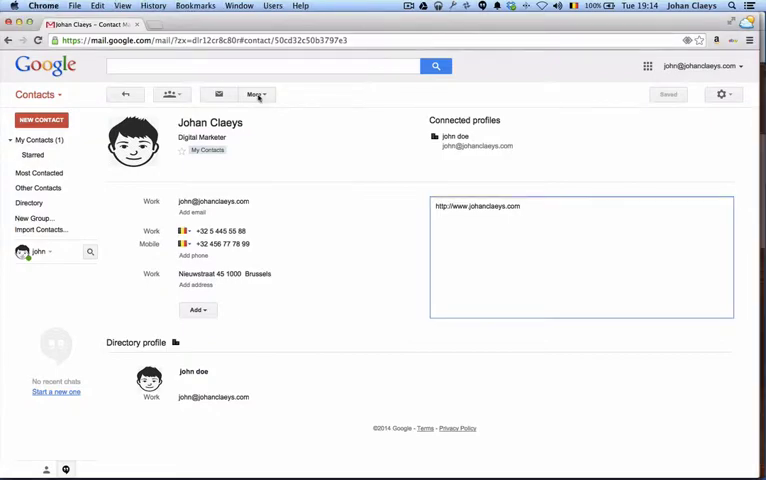
{"action": "left_click", "coordinate": [256, 94]}
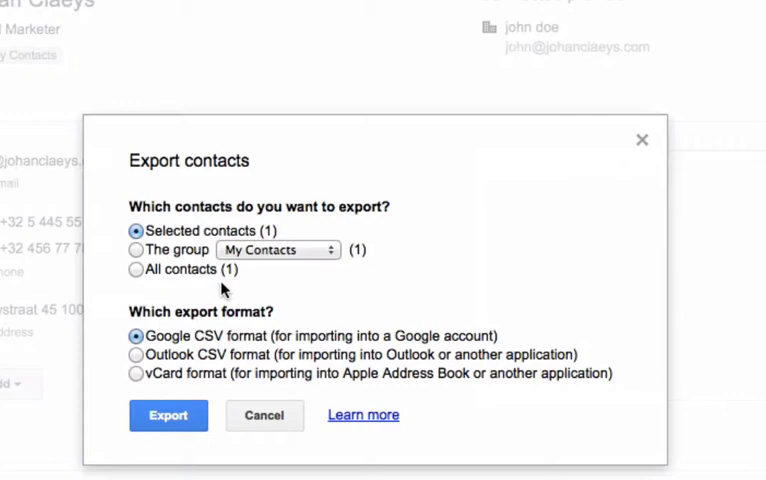
{"action": "mouse_move", "coordinate": [168, 416]}
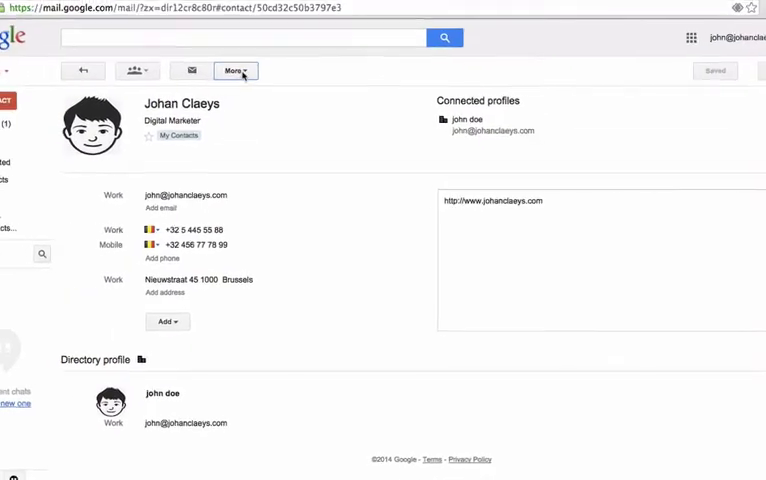
{"action": "left_click", "coordinate": [236, 70]}
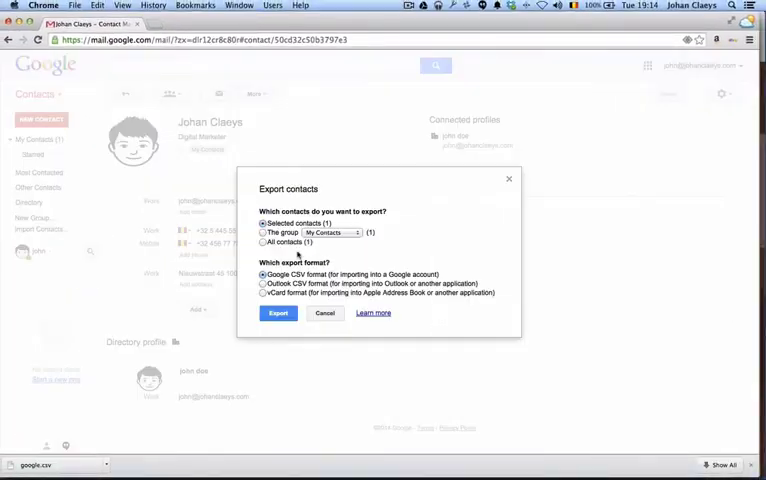
{"action": "left_click", "coordinate": [262, 284]}
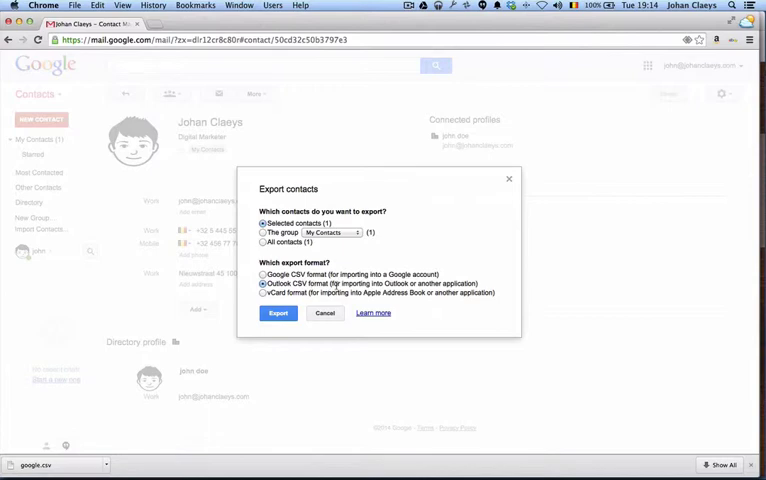
{"action": "left_click", "coordinate": [256, 92]}
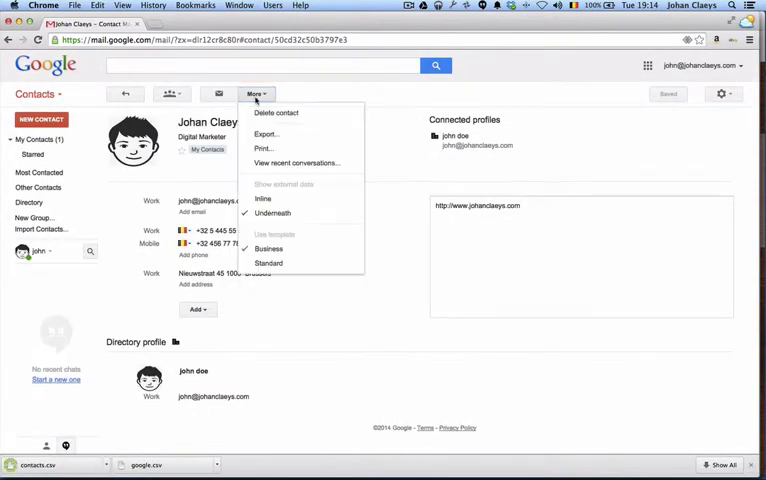
Export the same contact once more as a vCard file.
{"action": "left_click", "coordinate": [264, 134]}
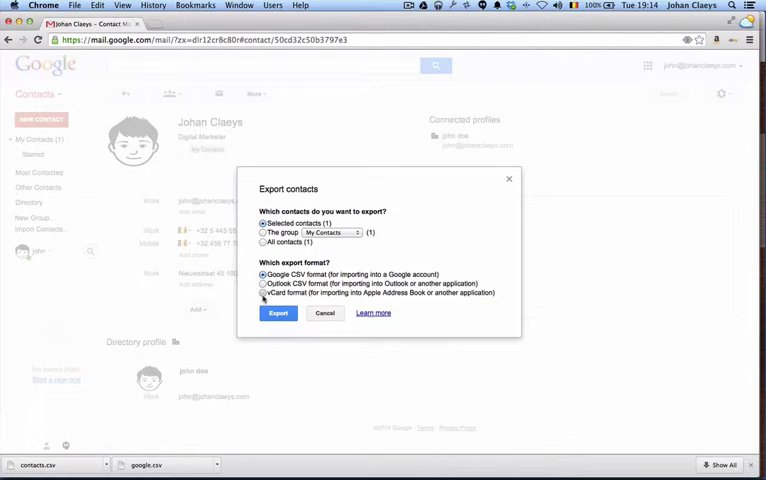
{"action": "left_click", "coordinate": [278, 312]}
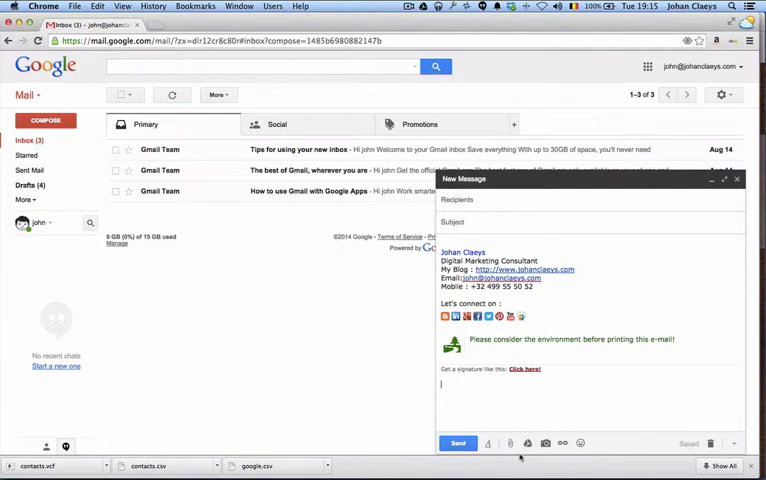
Attach contacts.csv, contacts.vcf and google.csv from Downloads to the new message.
{"action": "left_click", "coordinate": [510, 444]}
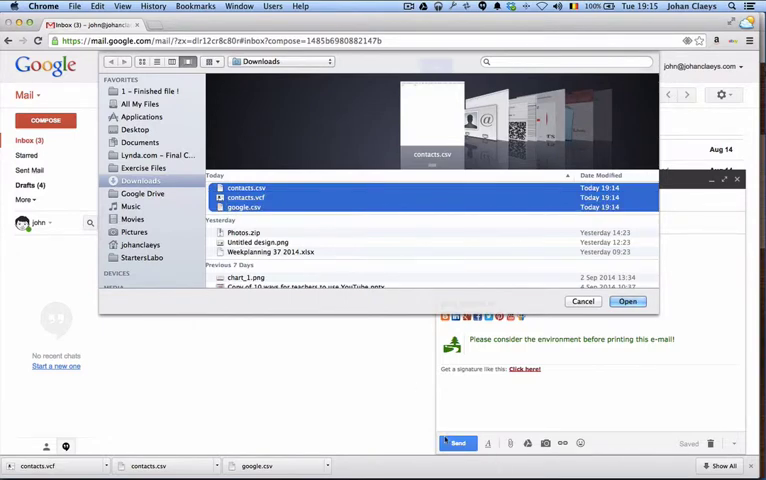
{"action": "left_click", "coordinate": [628, 300]}
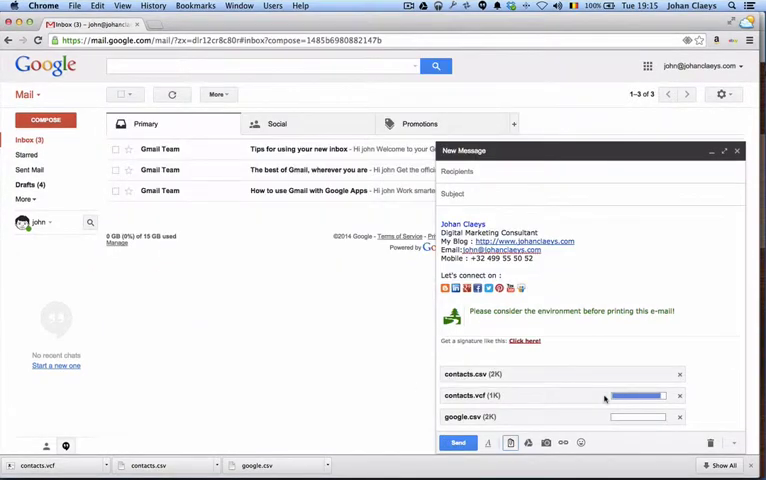